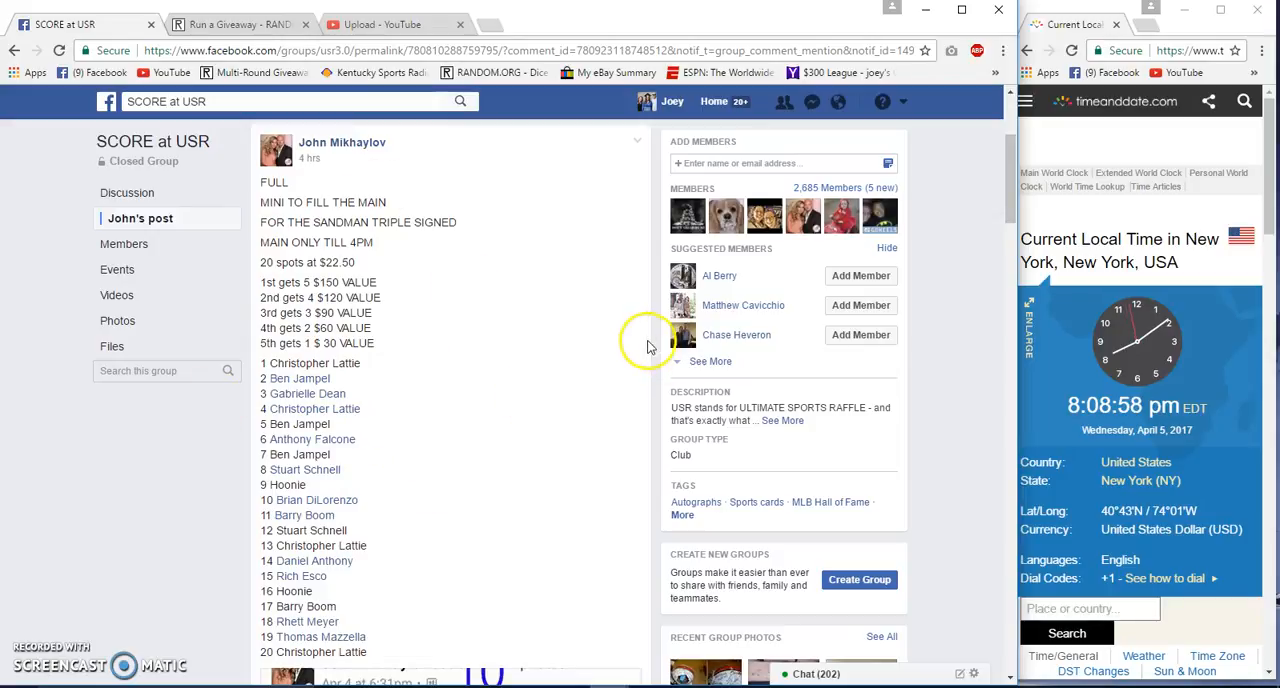
mouse_move(462, 362)
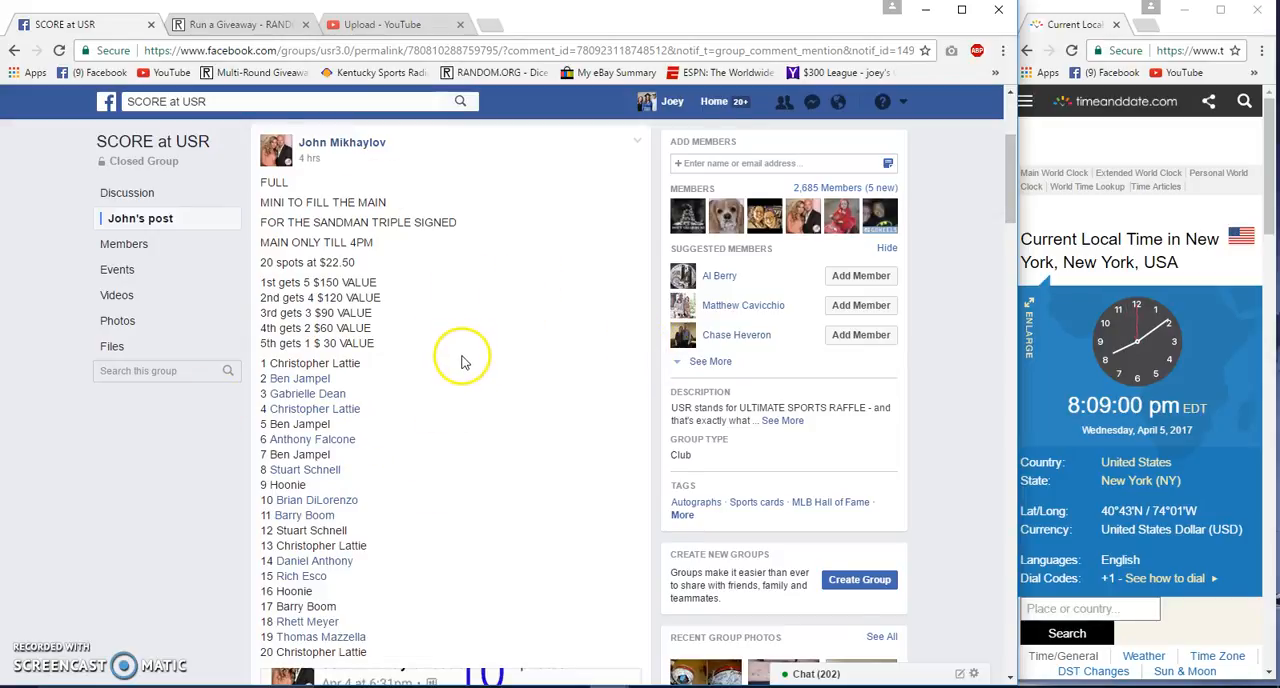
Post a comment reading 'Live' at the bottom of the raffle post's thread.
scroll(down, 3)
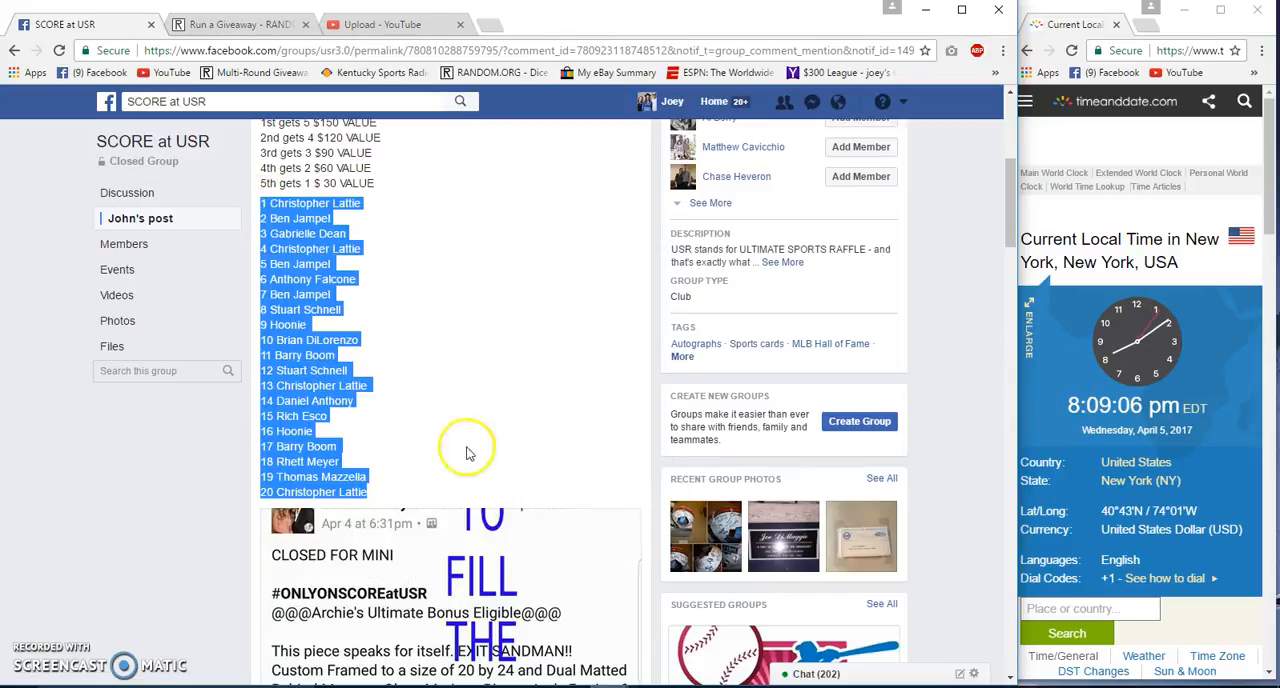
scroll(down, 3)
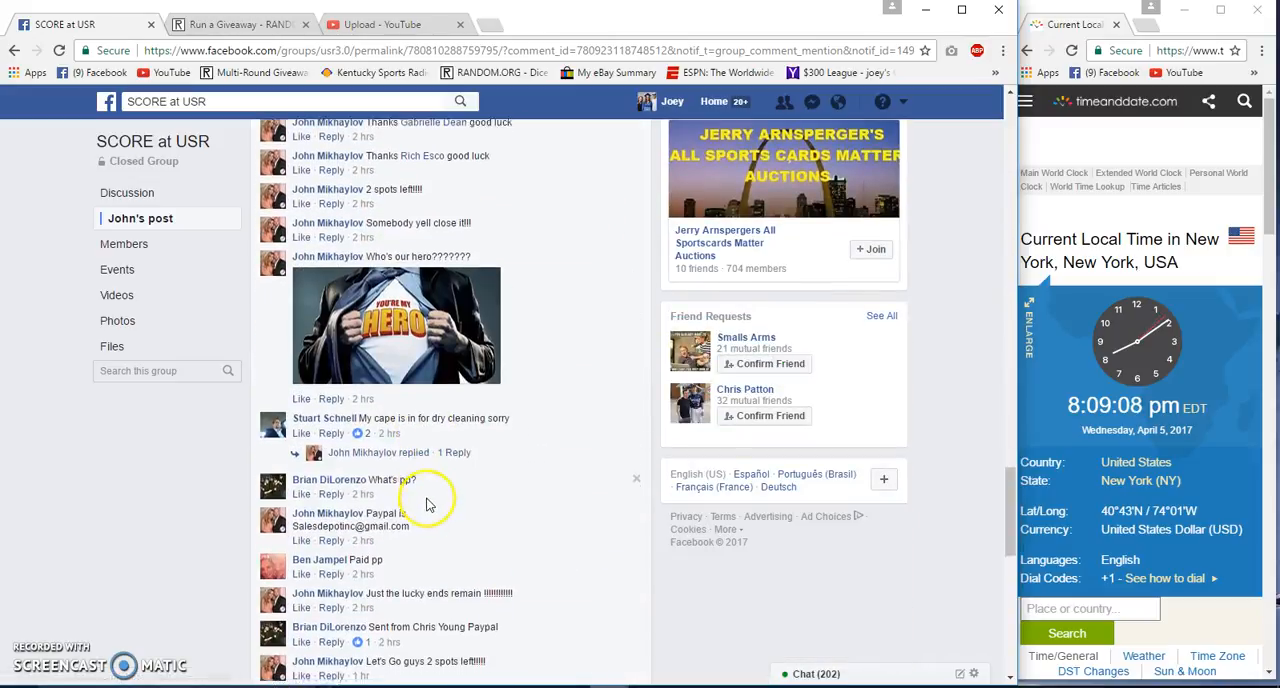
scroll(down, 3)
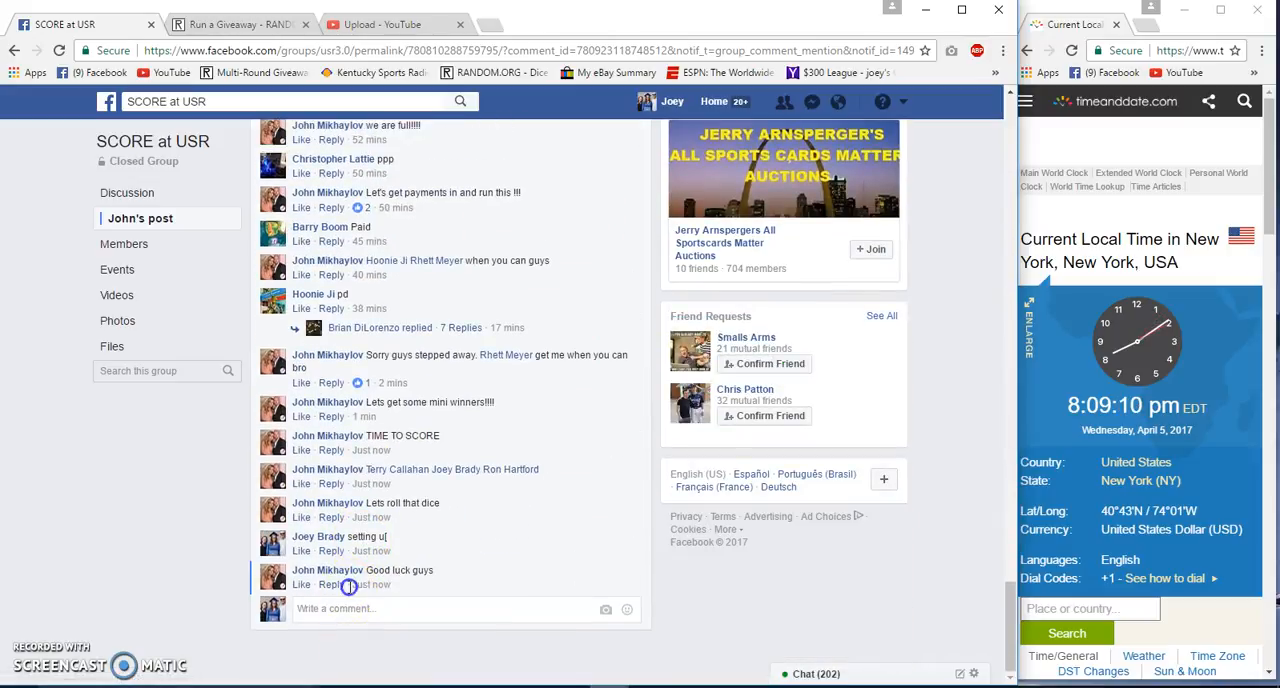
text(Live)
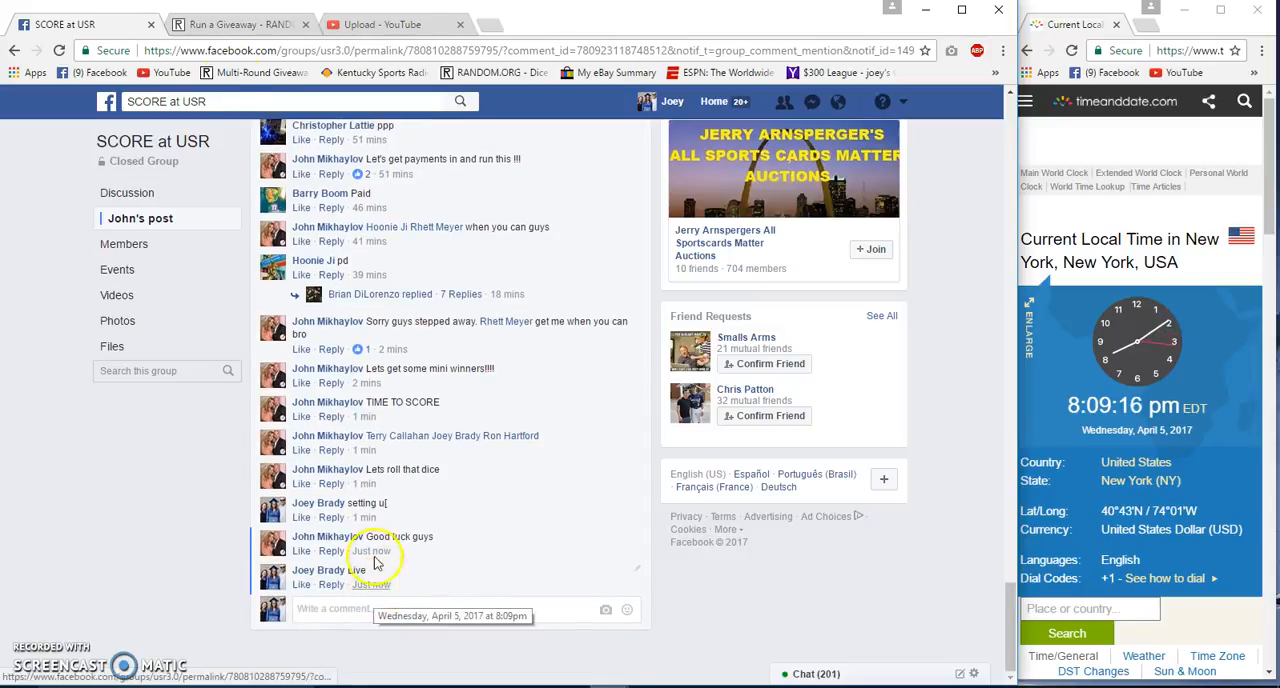
Roll 2d6 on the giveaway page and accept 7 as the total number of rounds.
click(240, 24)
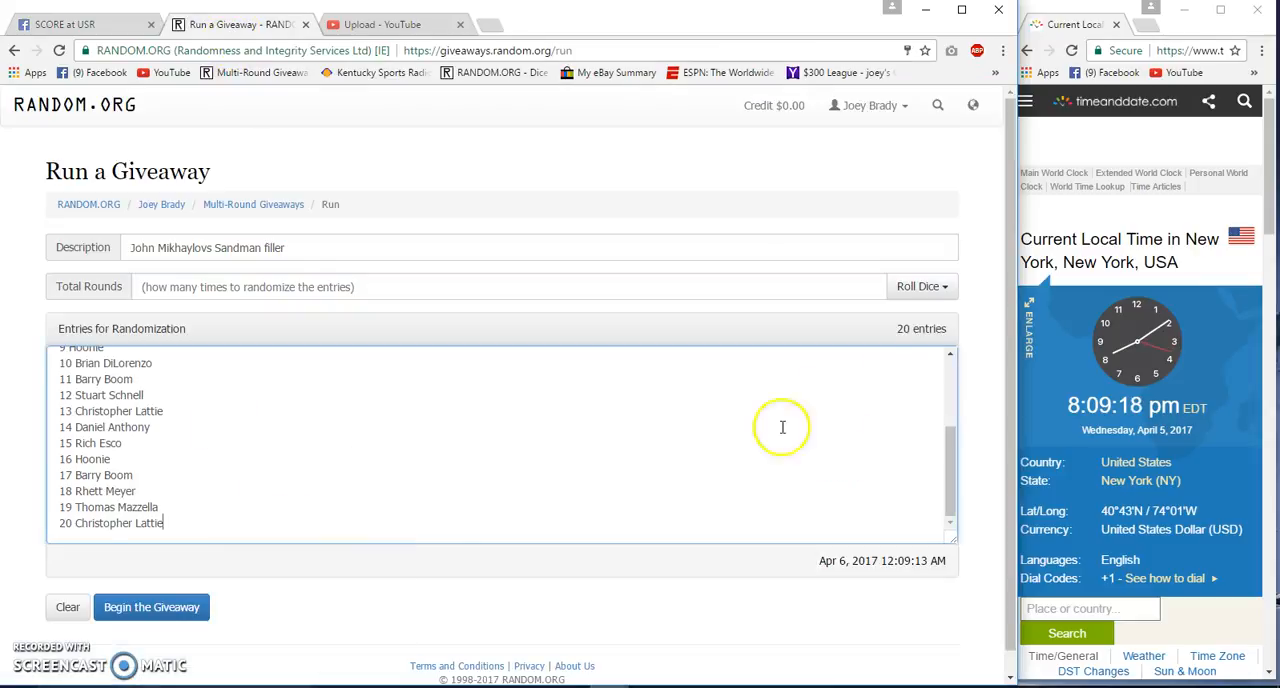
click(920, 286)
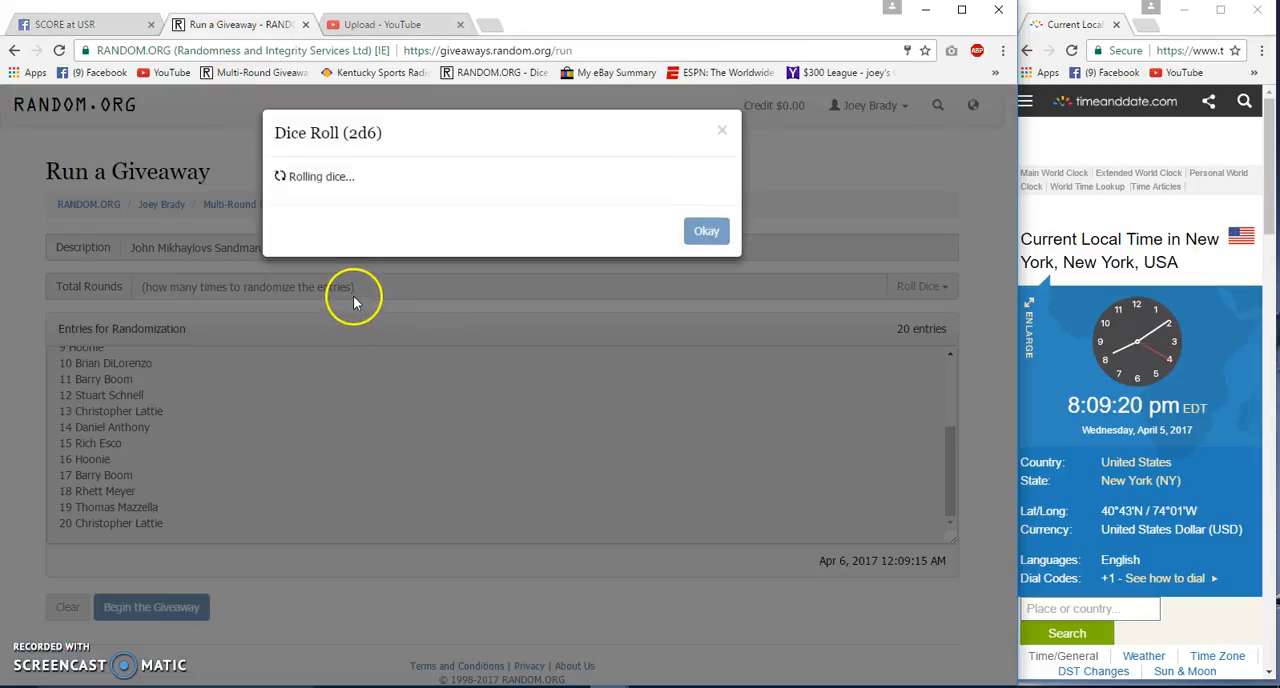
click(706, 232)
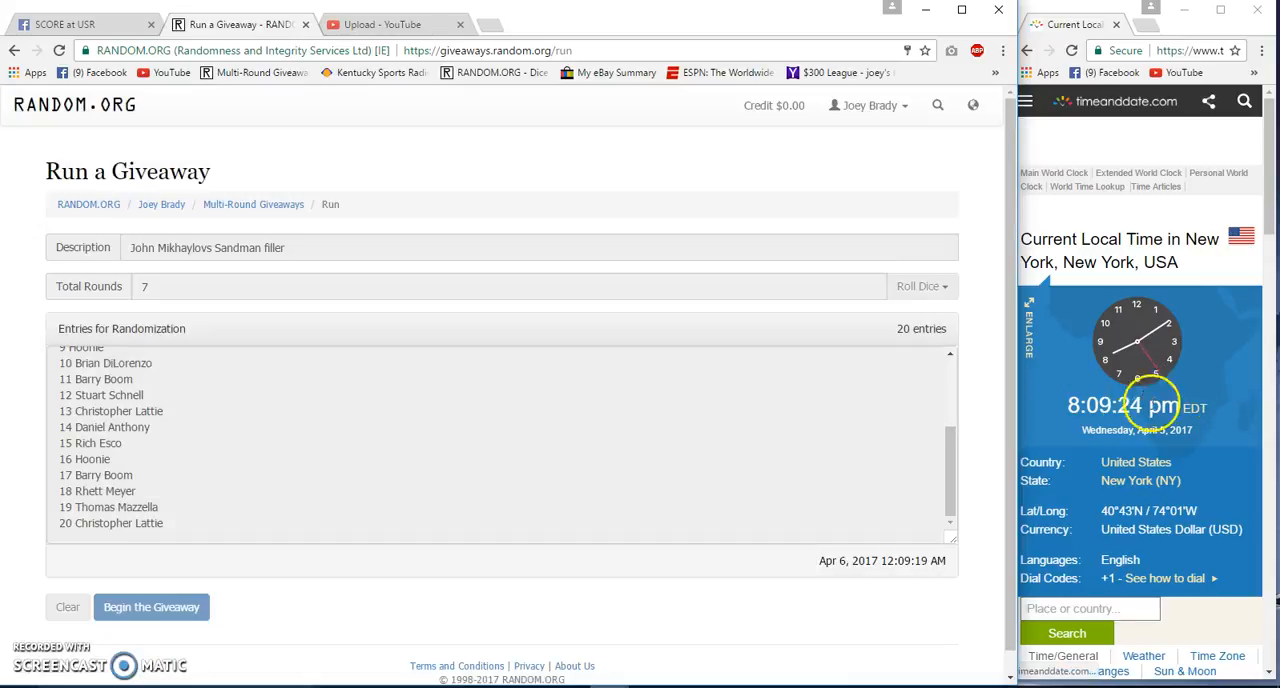
Begin the giveaway and run rounds 1 through 6, leaving only the Final Round.
click(152, 608)
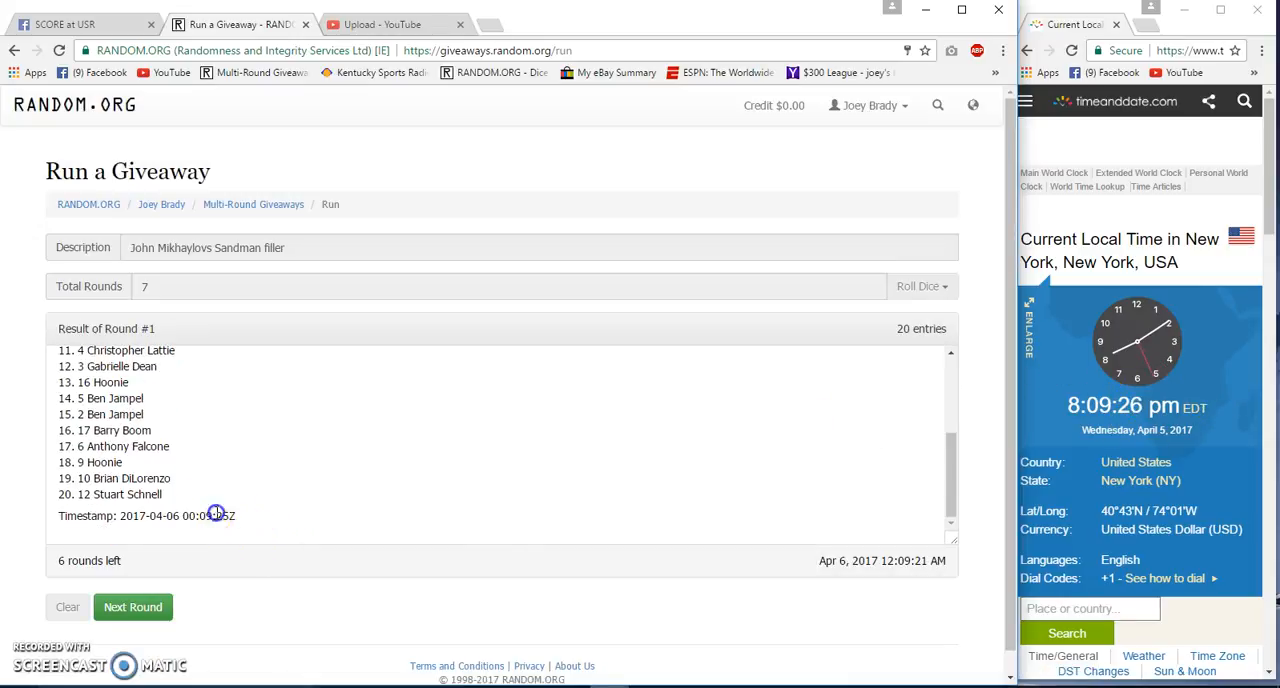
click(132, 608)
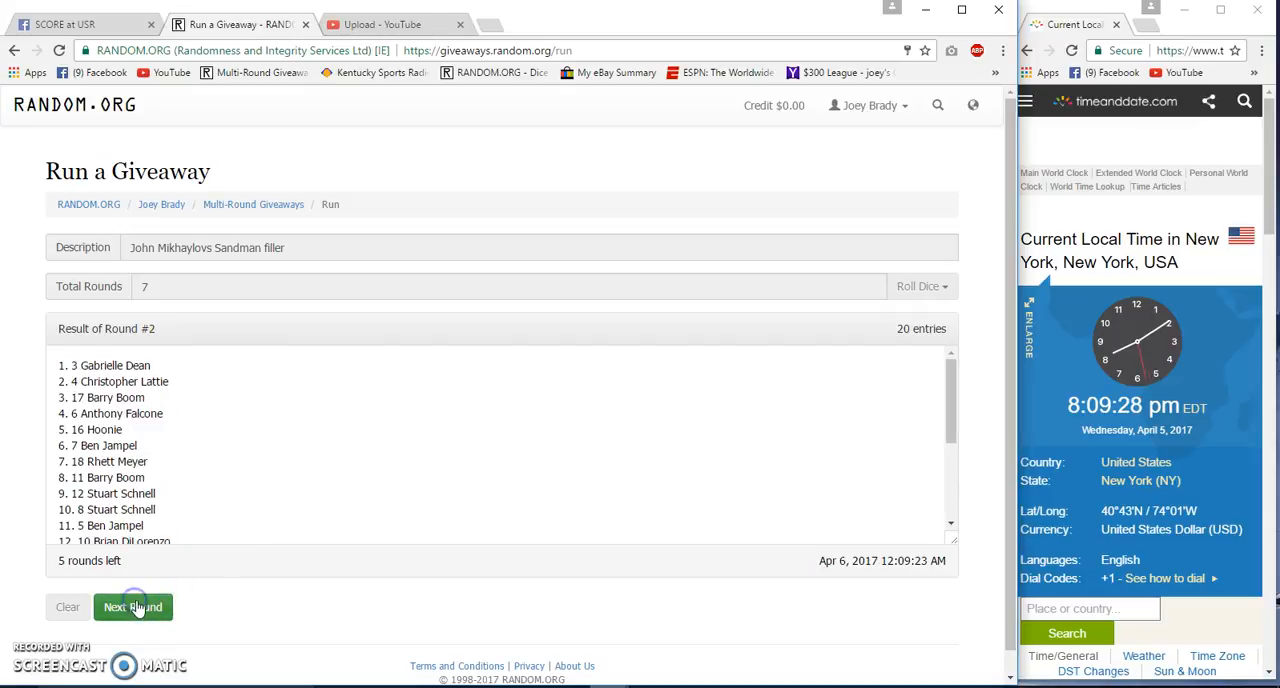
click(132, 608)
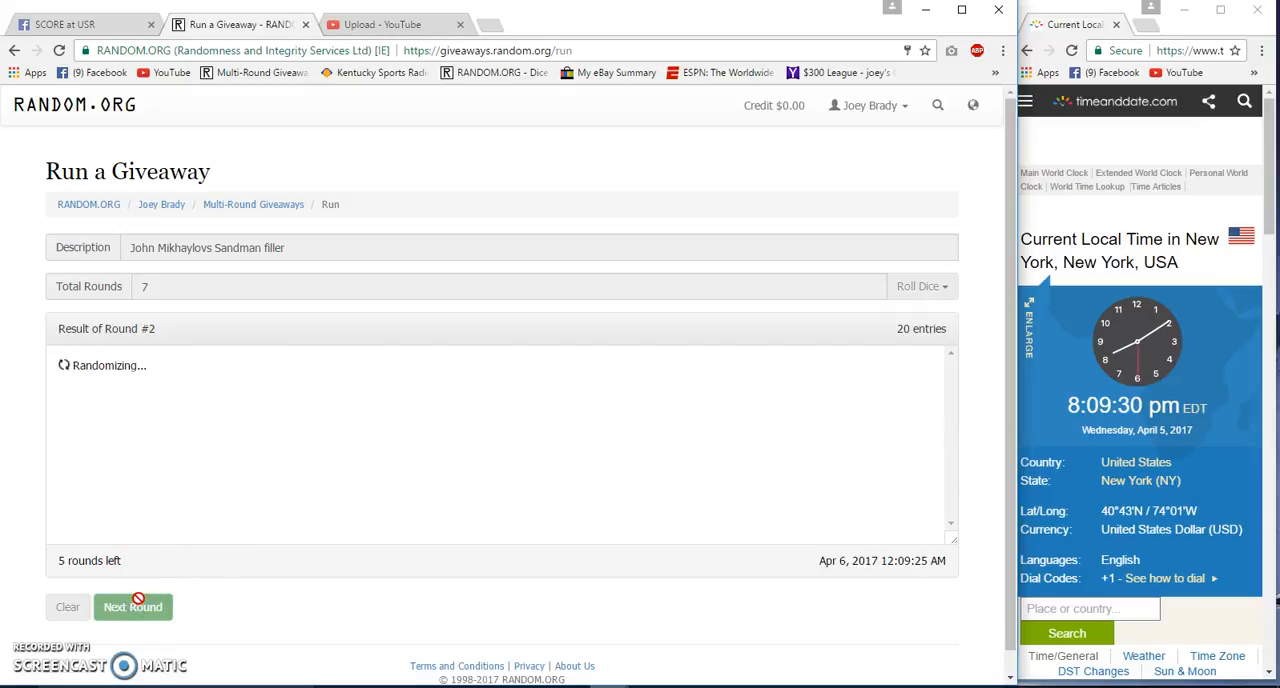
click(132, 608)
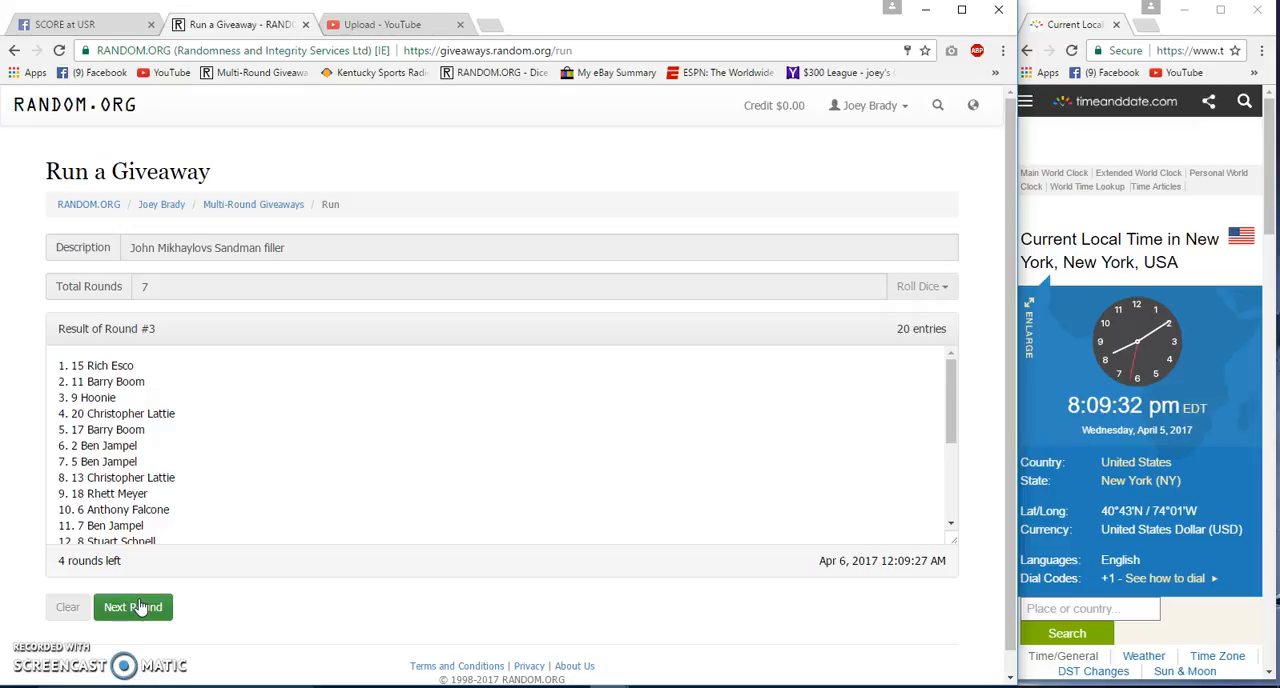
click(132, 608)
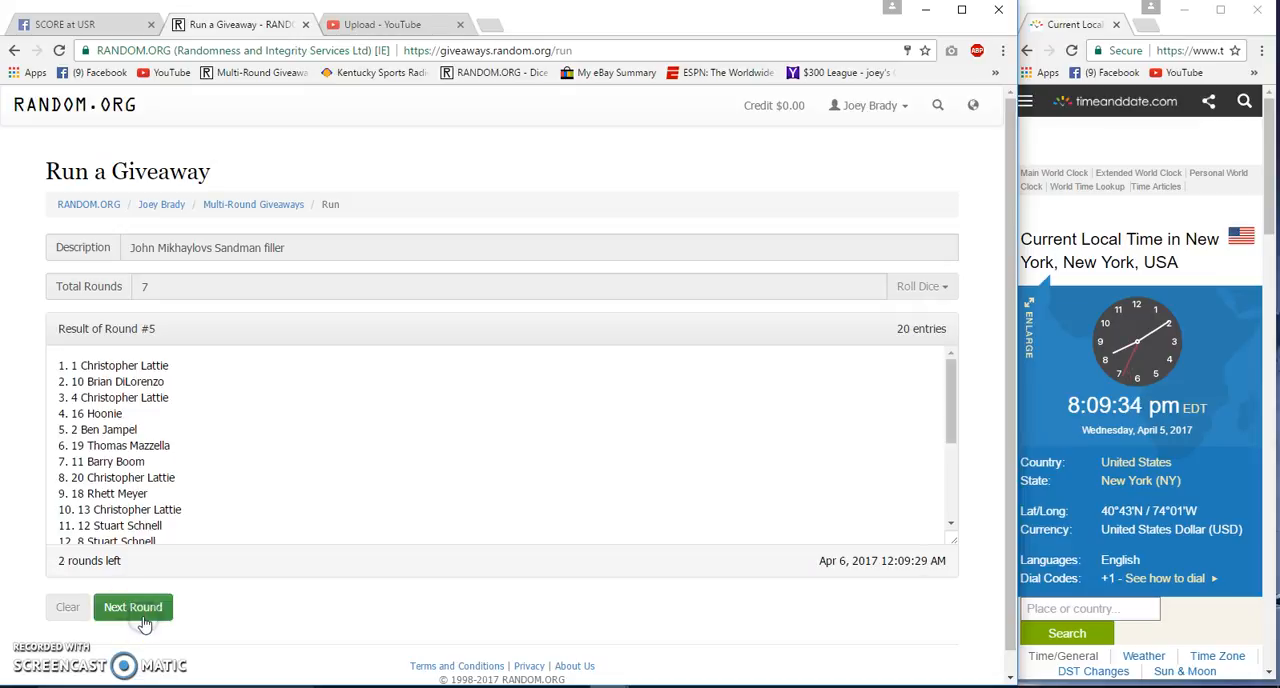
click(132, 608)
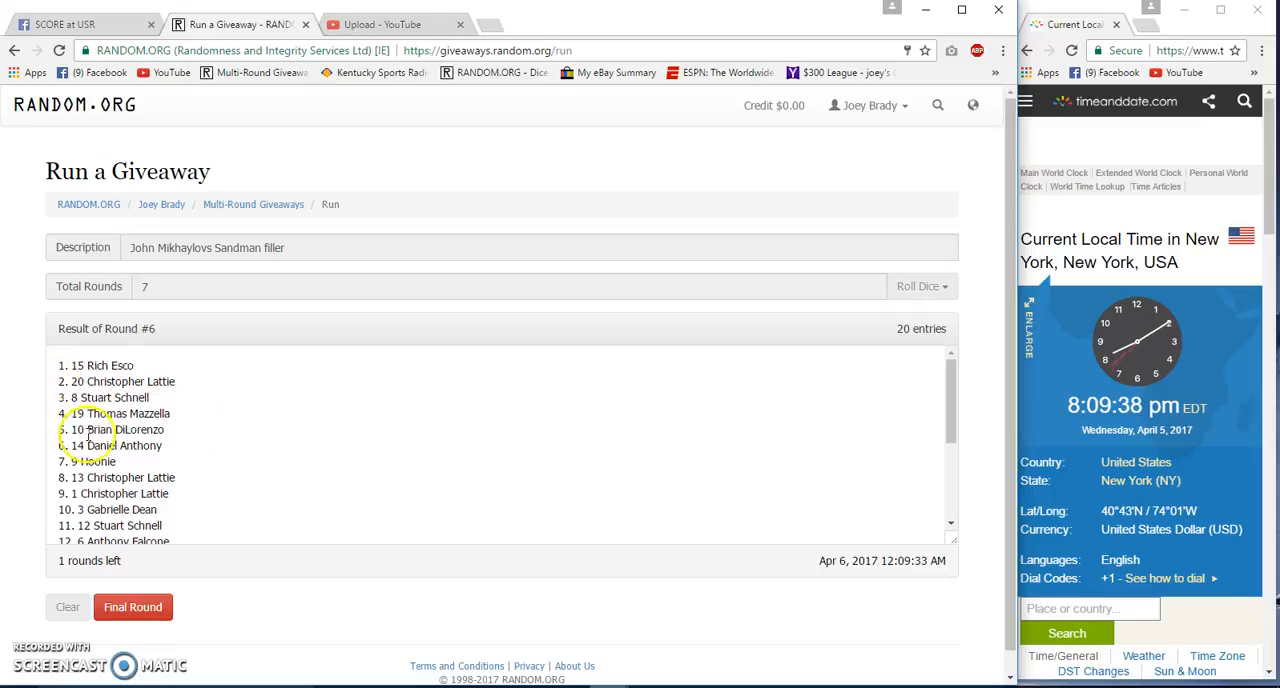
scroll(down, 3)
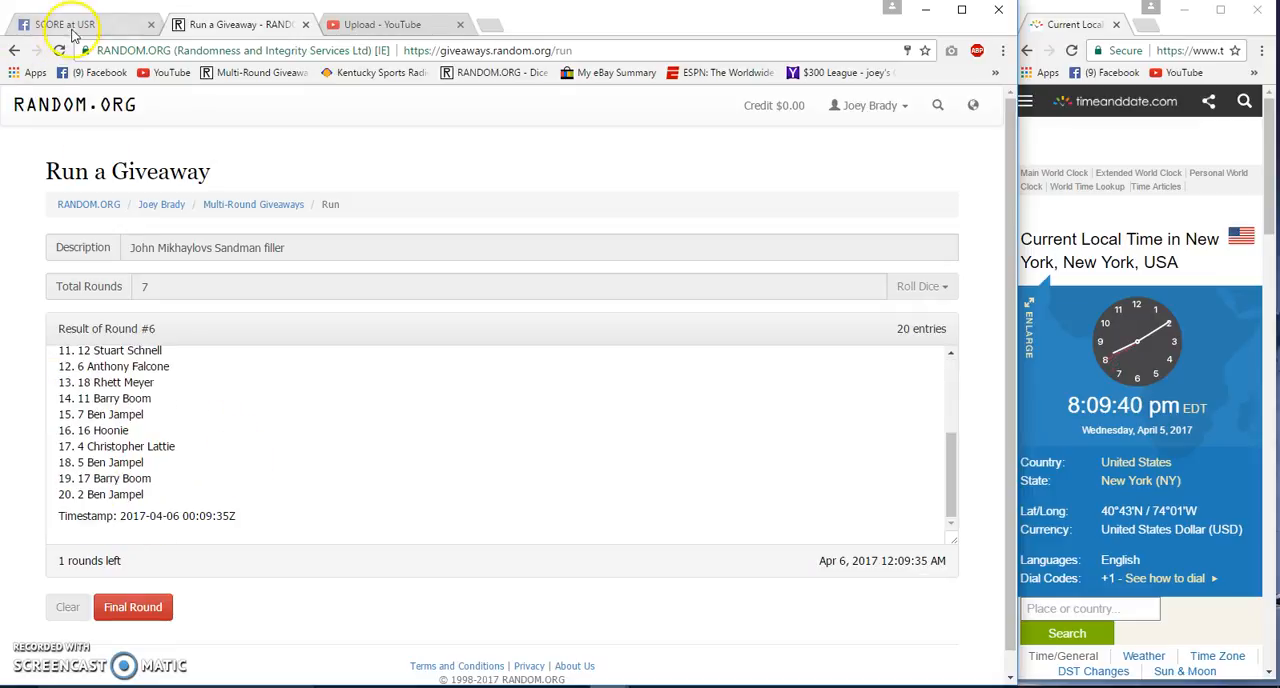
Post a 'Good Luck Final Round' comment in the raffle thread and return to the giveaway.
click(64, 24)
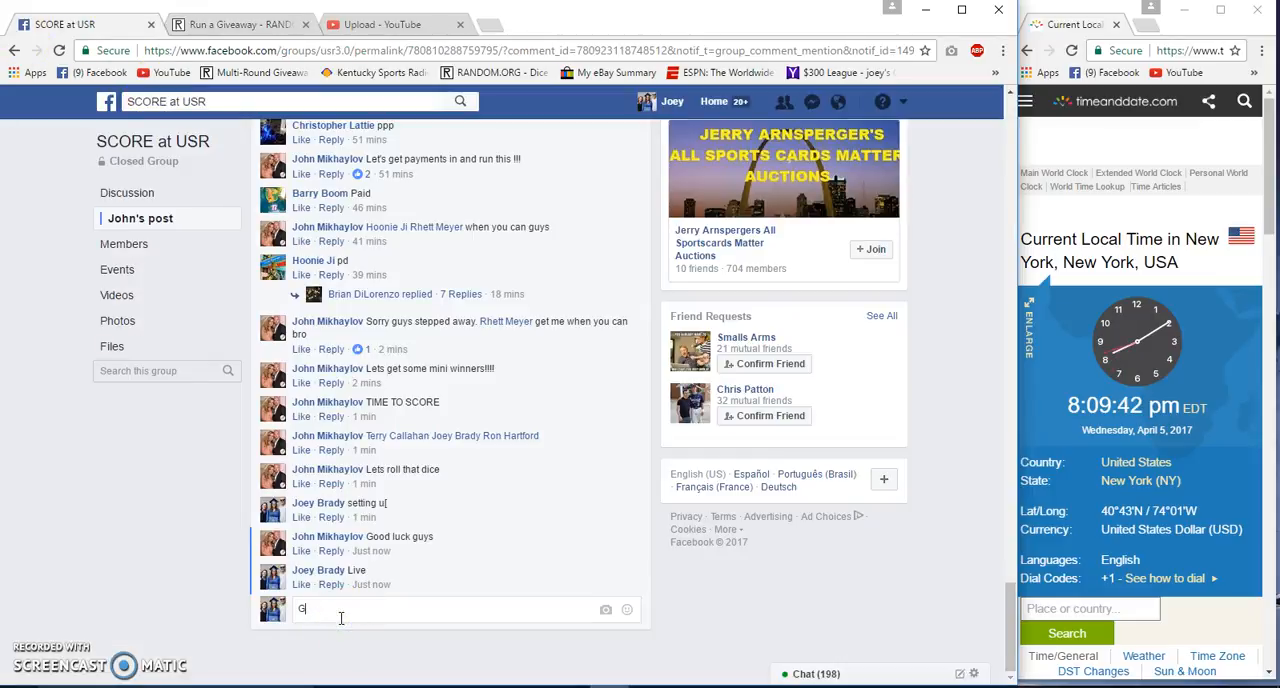
text(ood Luck Final)
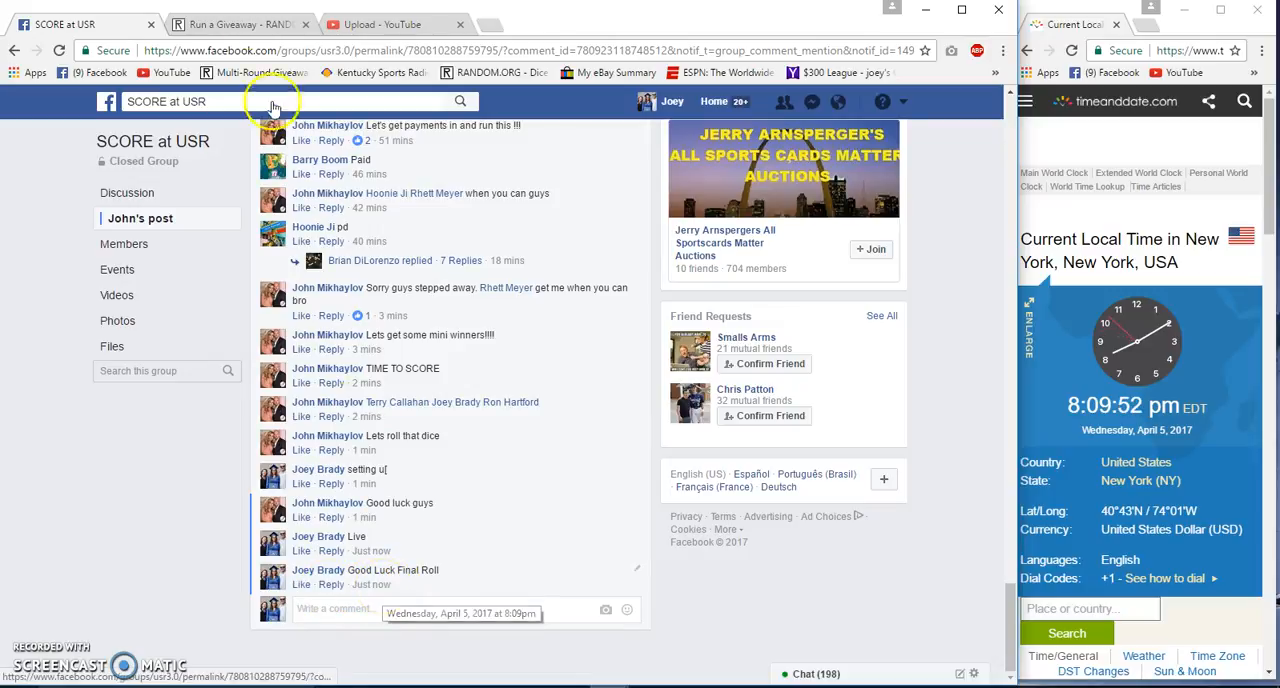
click(240, 24)
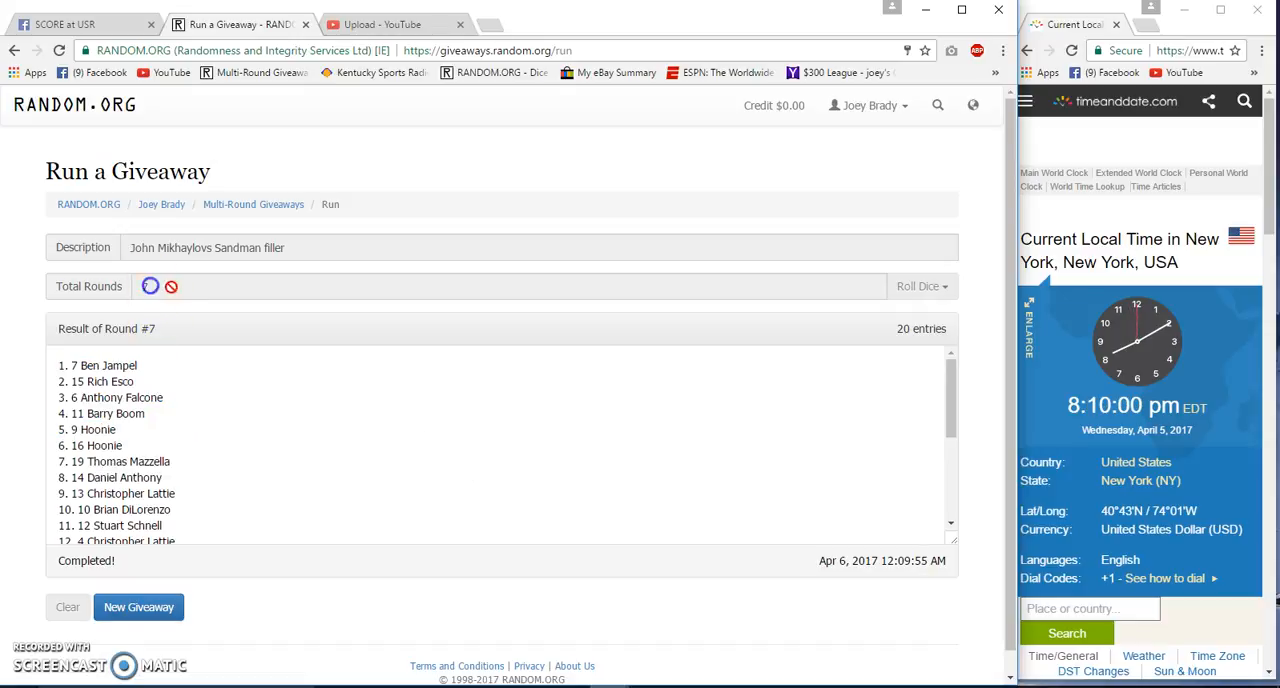
View the verified Result of Round #7 – FINAL and return to the raffle thread to announce it.
scroll(down, 3)
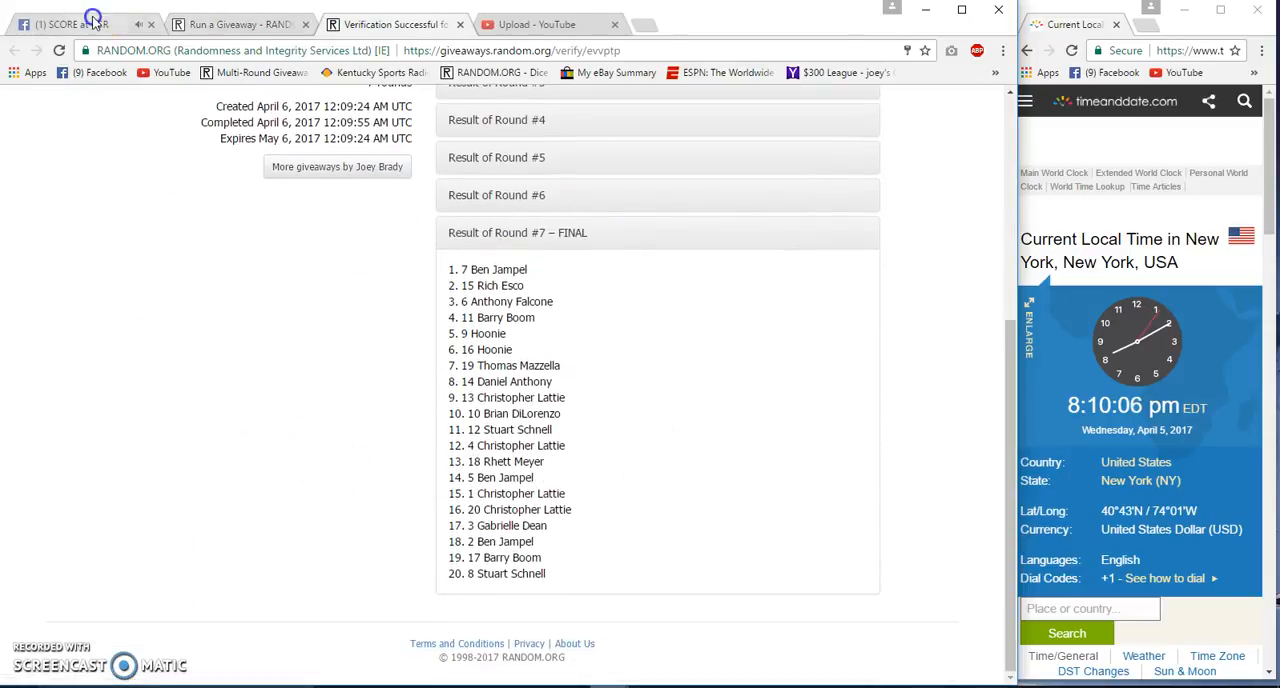
click(60, 24)
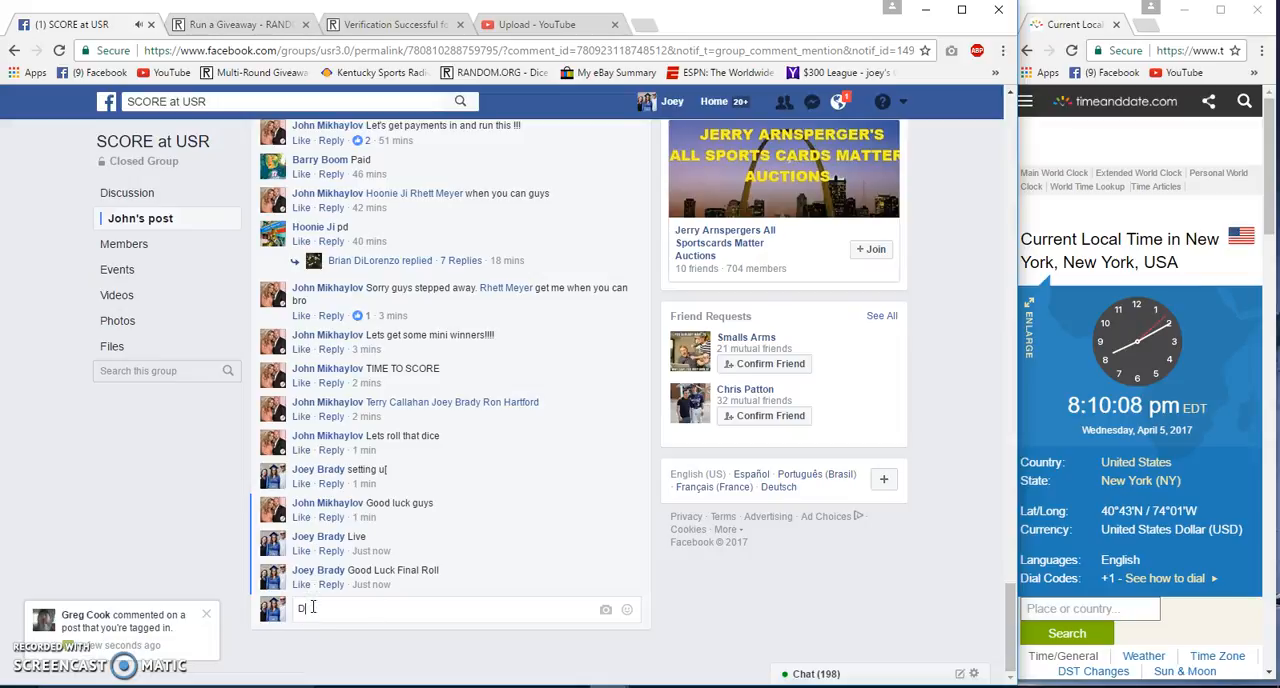